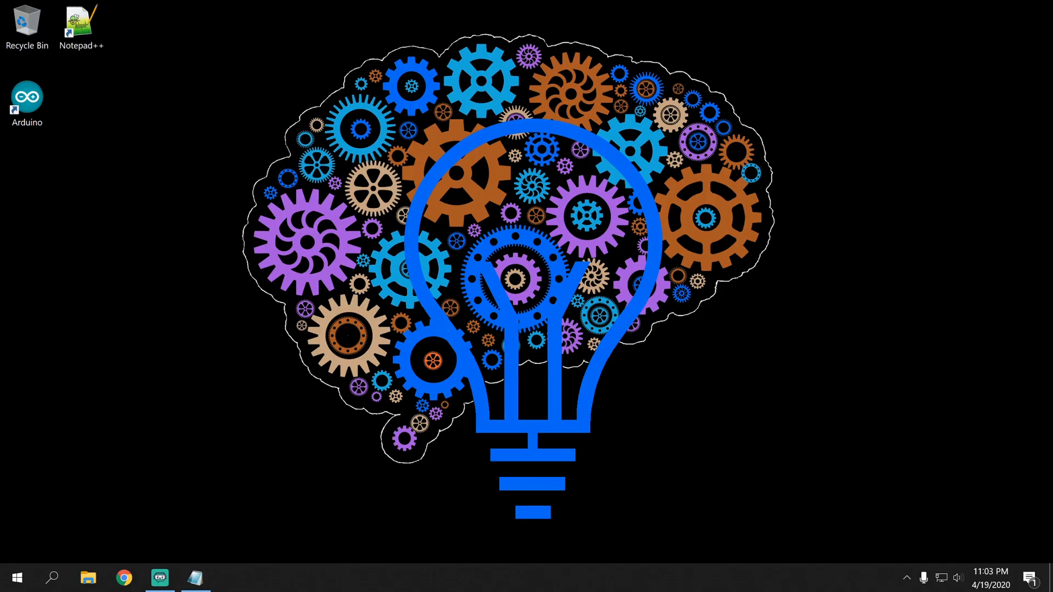
mouse_move(917, 195)
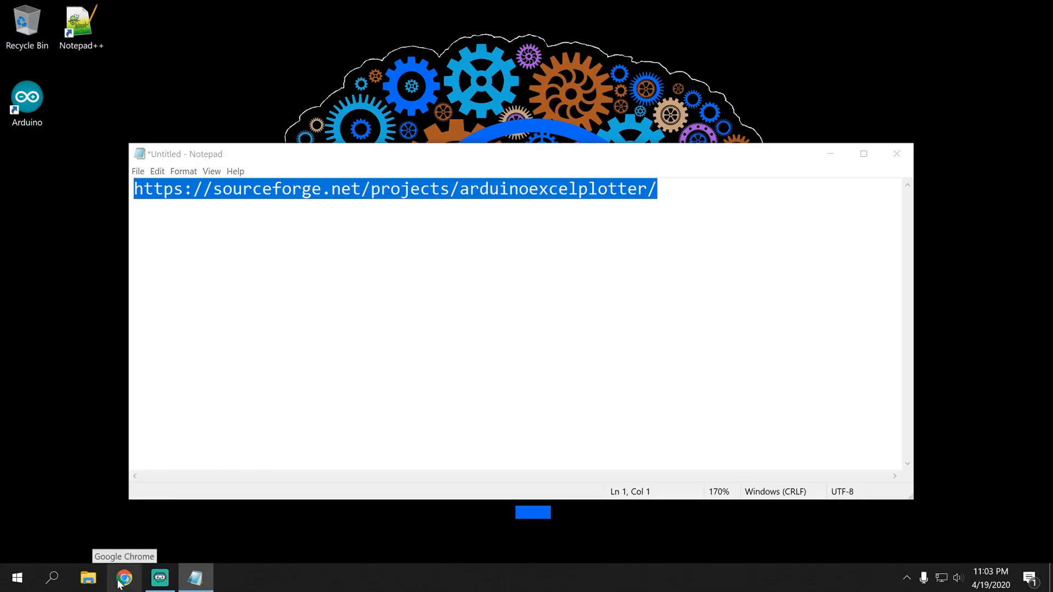
Bring up Chrome at the ArduinoExcelPlotter SourceForge page and trigger the green Download
click(124, 578)
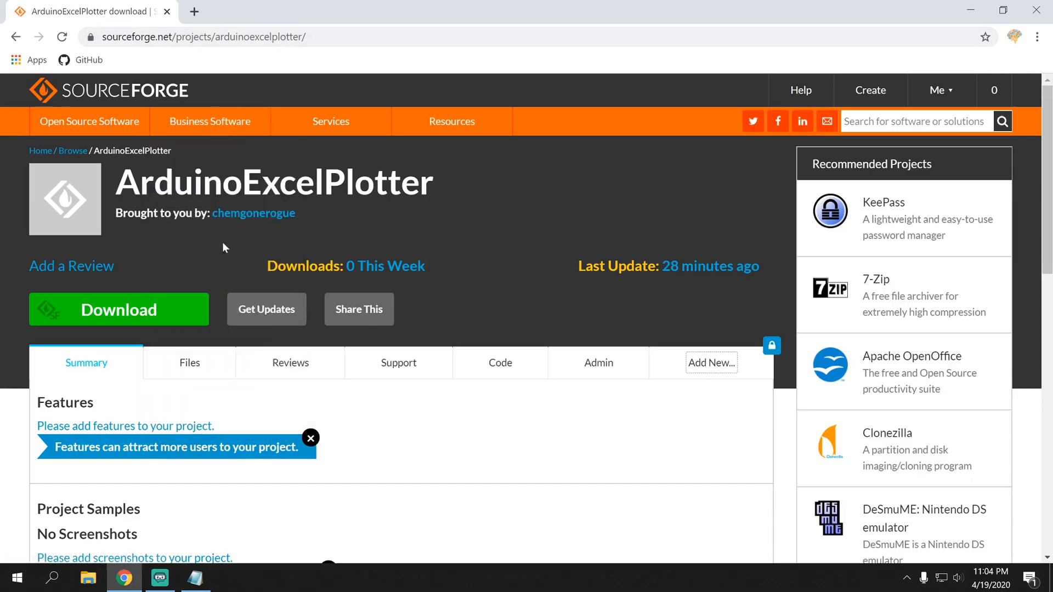
click(118, 309)
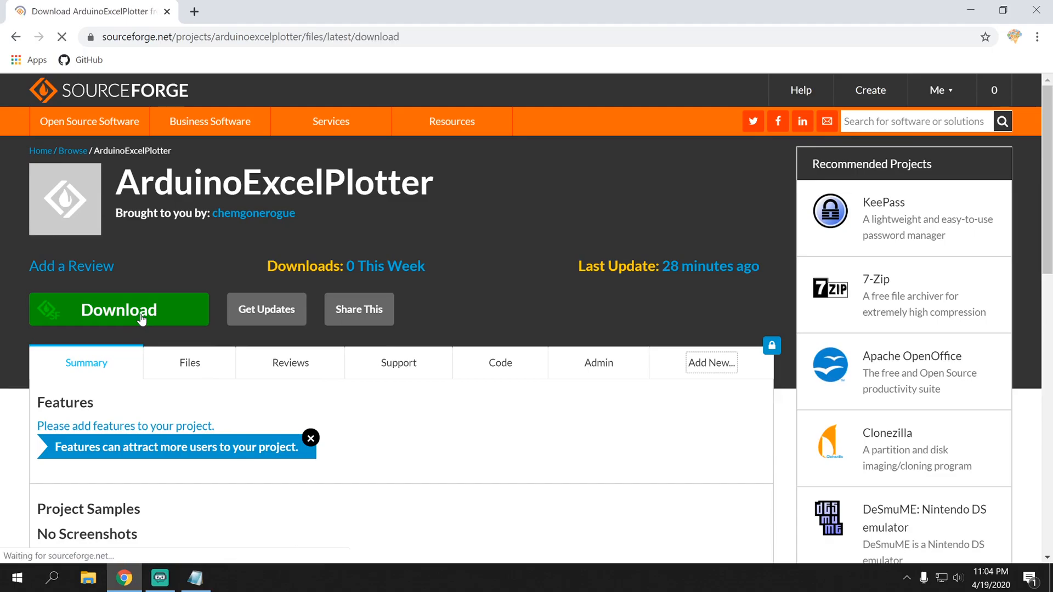
click(118, 309)
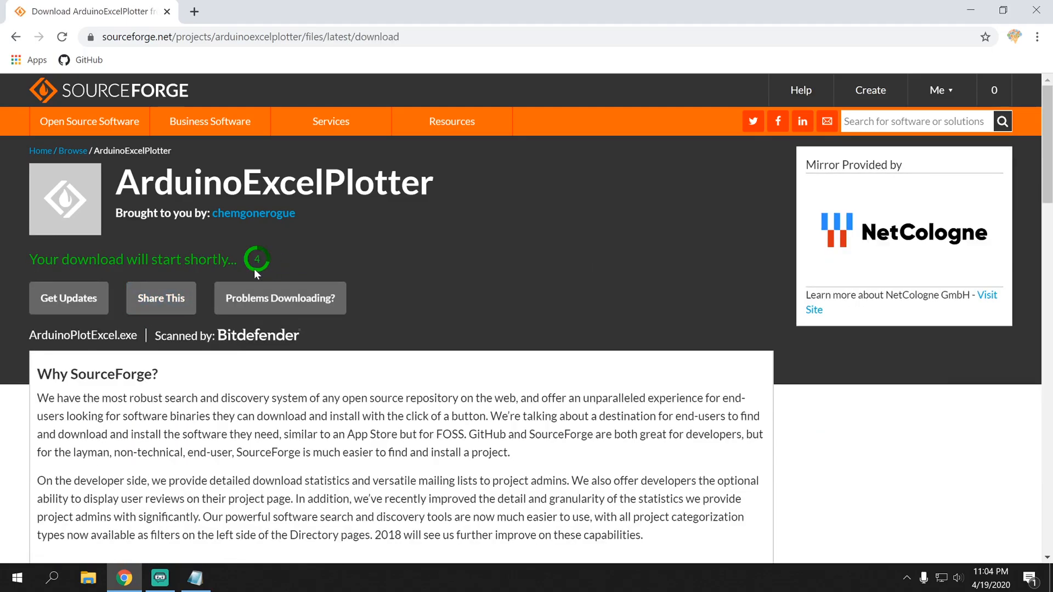
mouse_move(282, 246)
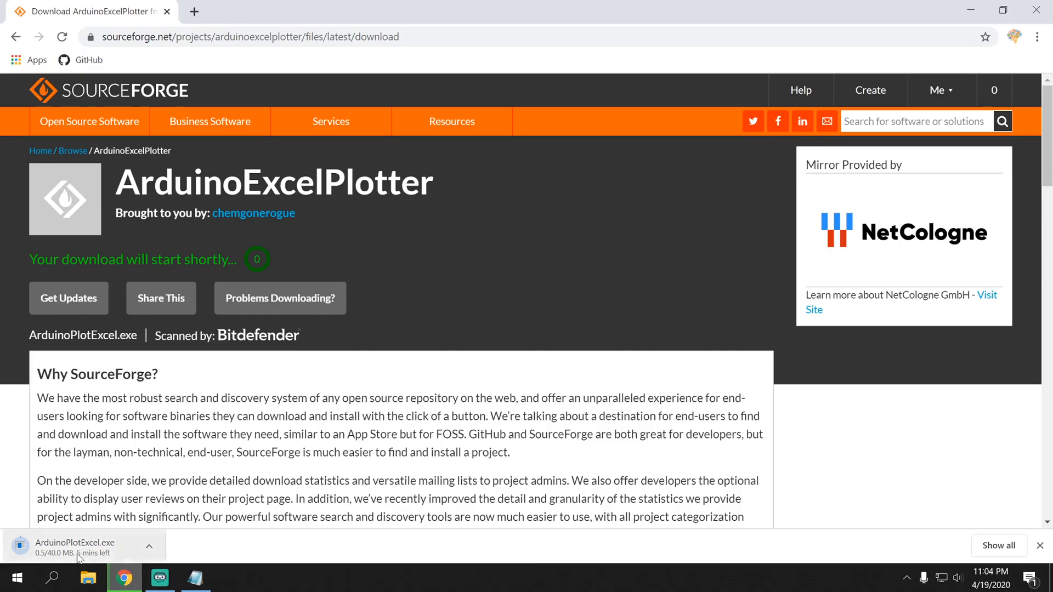
mouse_move(75, 559)
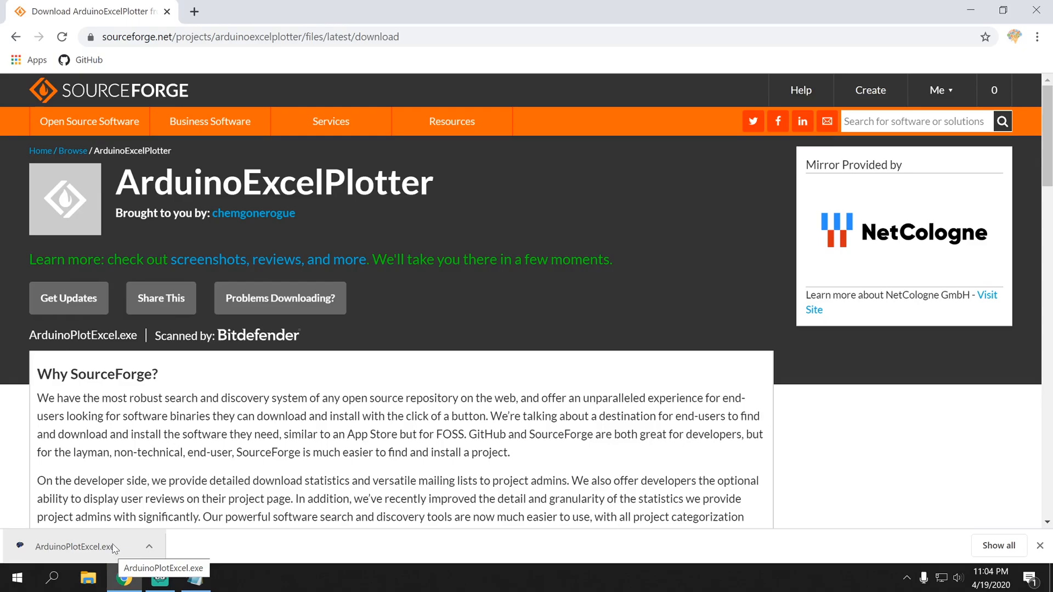
Launch the finished ArduinoPlotExcel.exe from Chrome's download bar
click(74, 546)
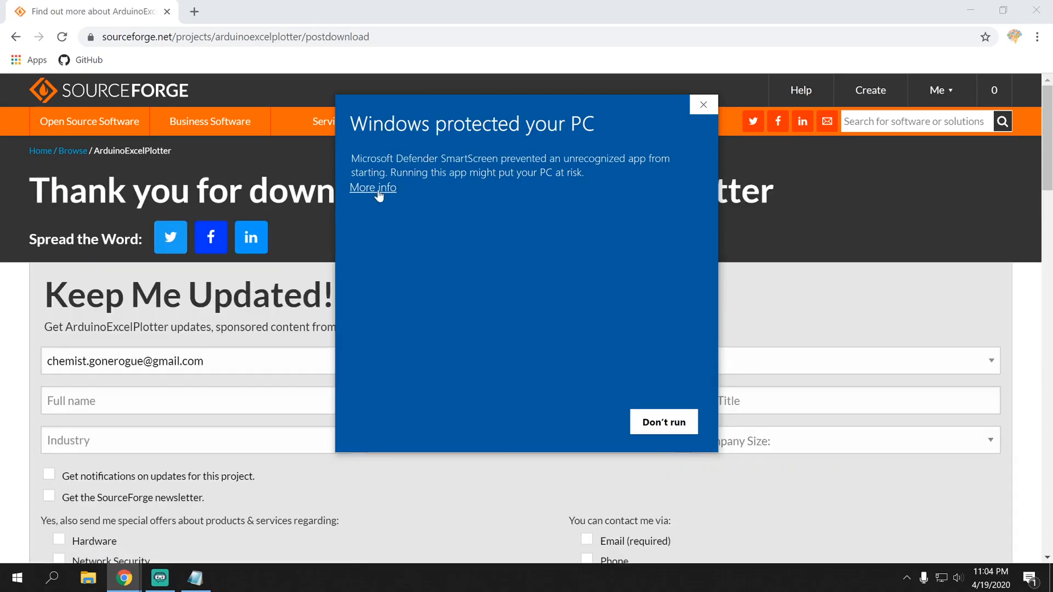
Run the app past SmartScreen, close Notepad without saving, and bring the Arduino plot+Excel 1.0 settings forward
click(373, 187)
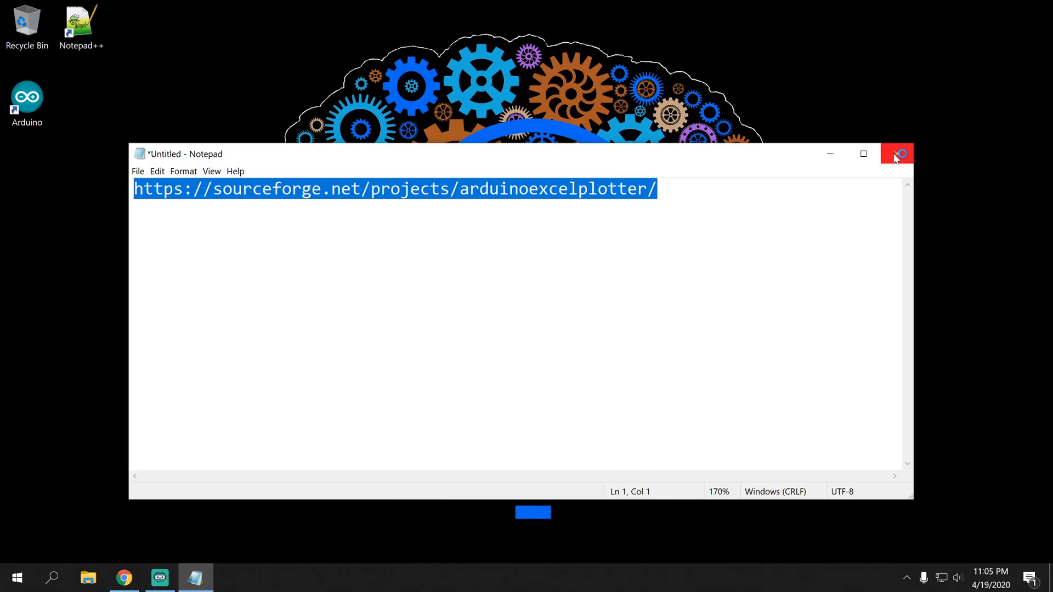
click(896, 154)
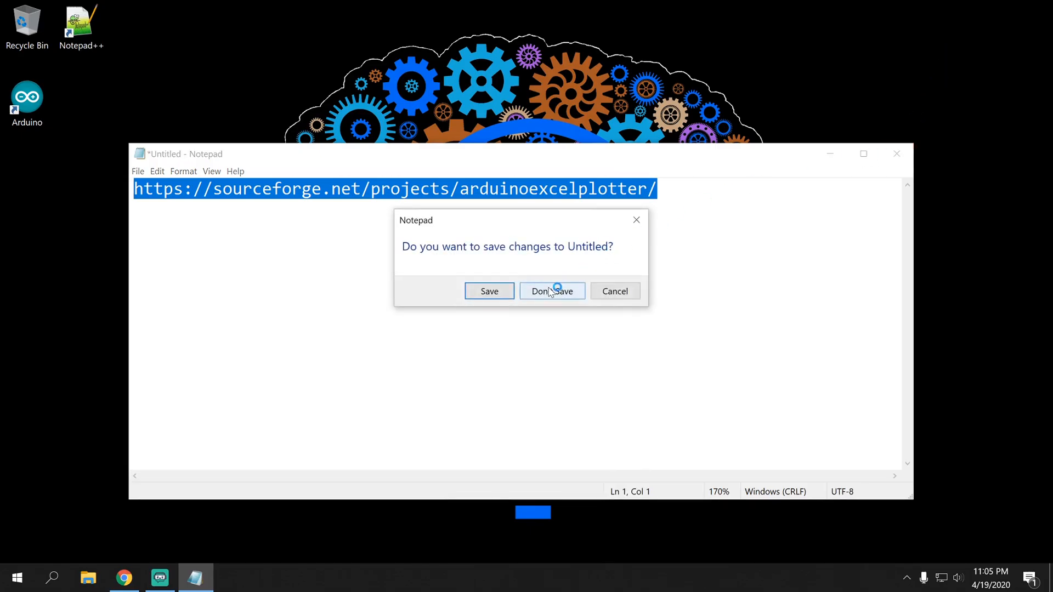
click(551, 291)
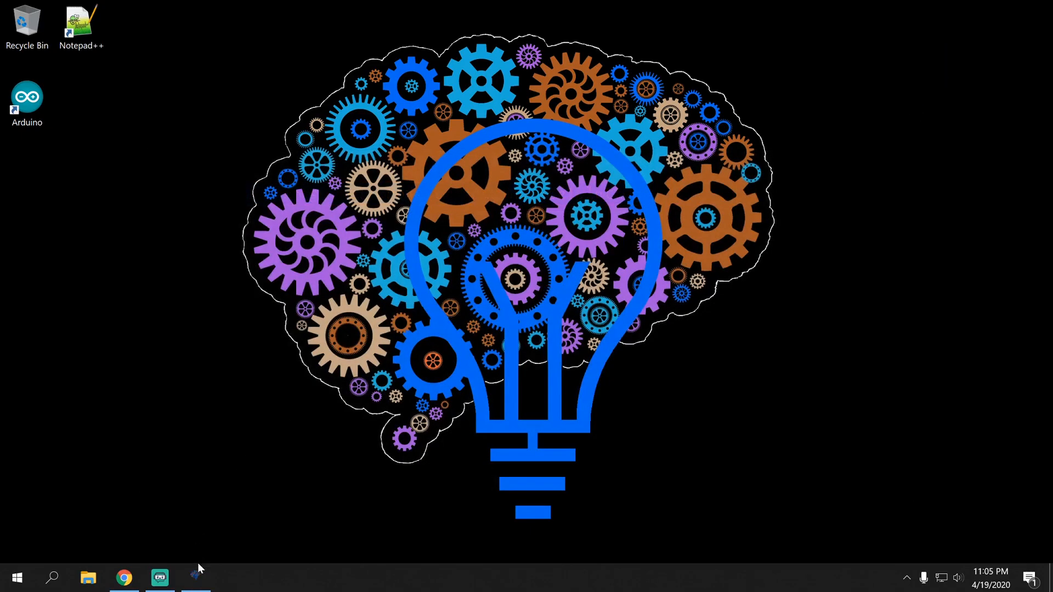
click(195, 578)
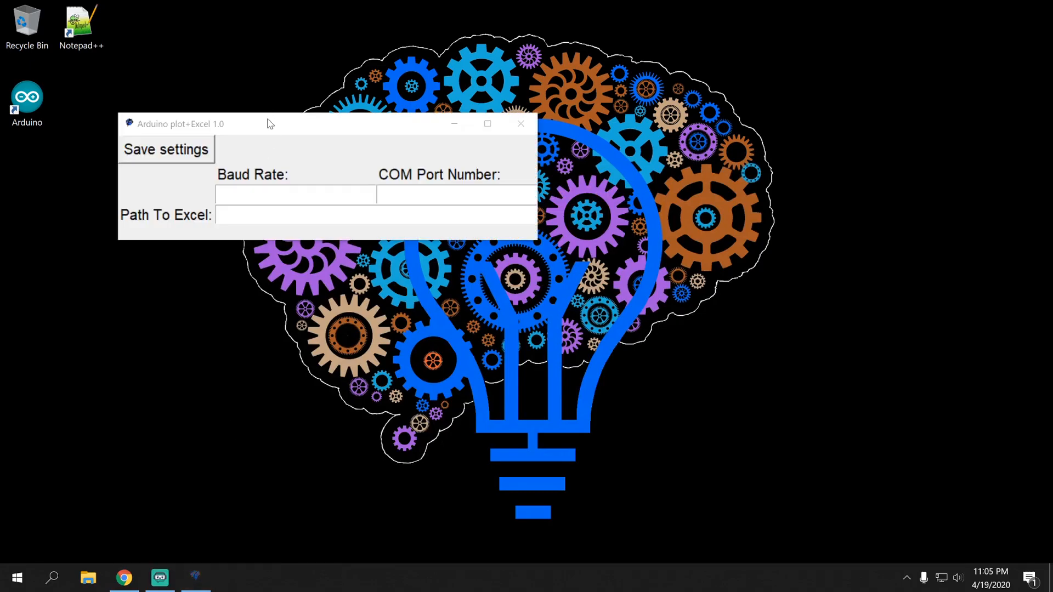